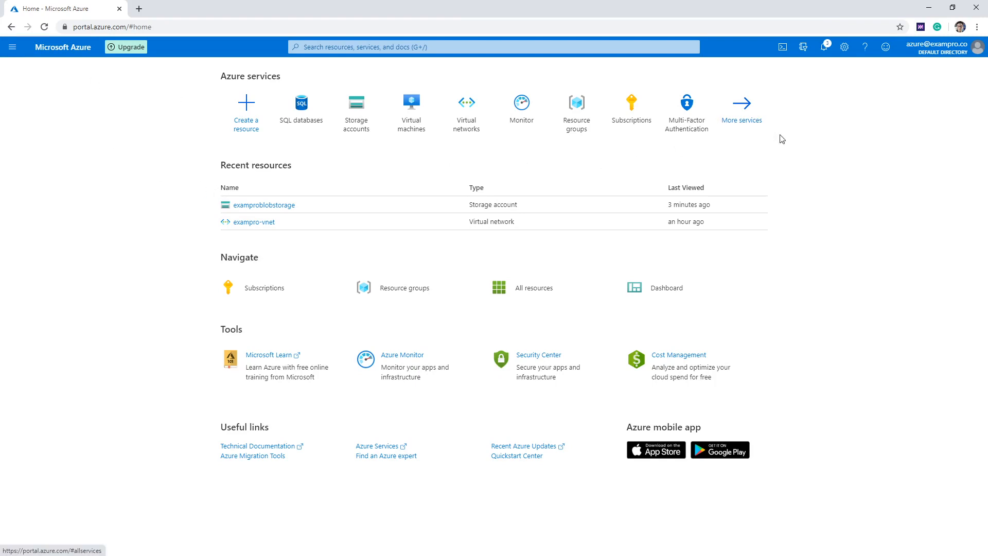
{"action": "mouse_move", "coordinate": [776, 125]}
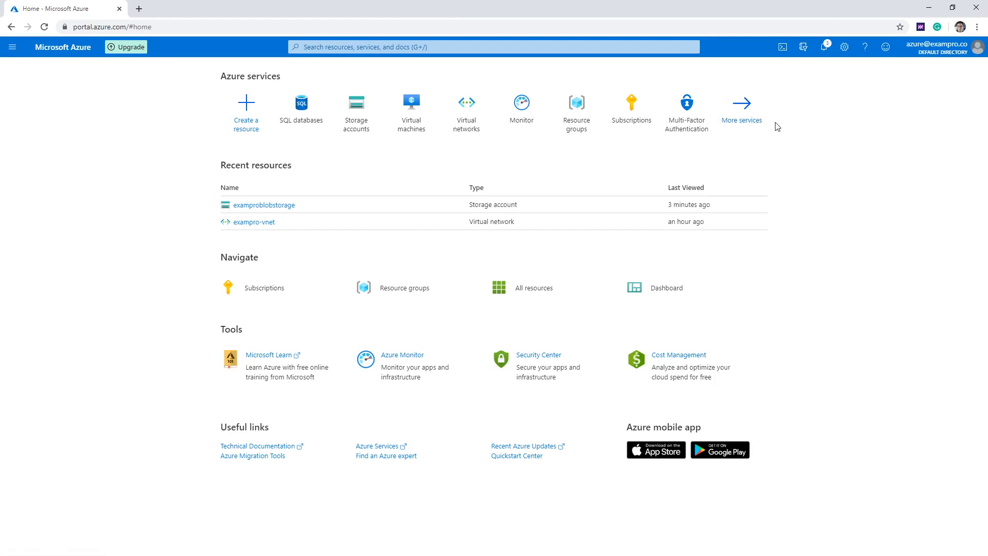
{"action": "mouse_move", "coordinate": [785, 124]}
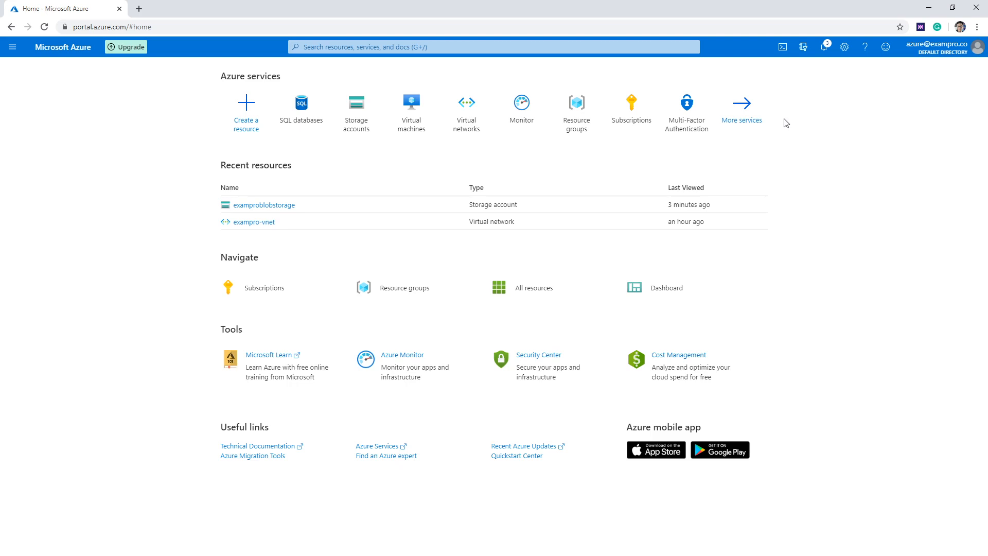
{"action": "mouse_move", "coordinate": [782, 47]}
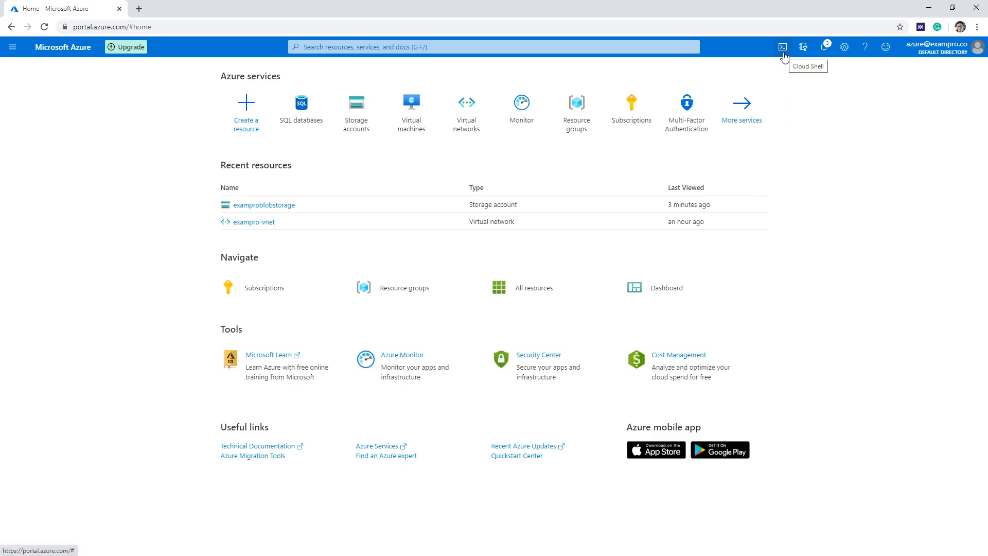
Start Cloud Shell and choose PowerShell as its environment
{"action": "left_click", "coordinate": [782, 45]}
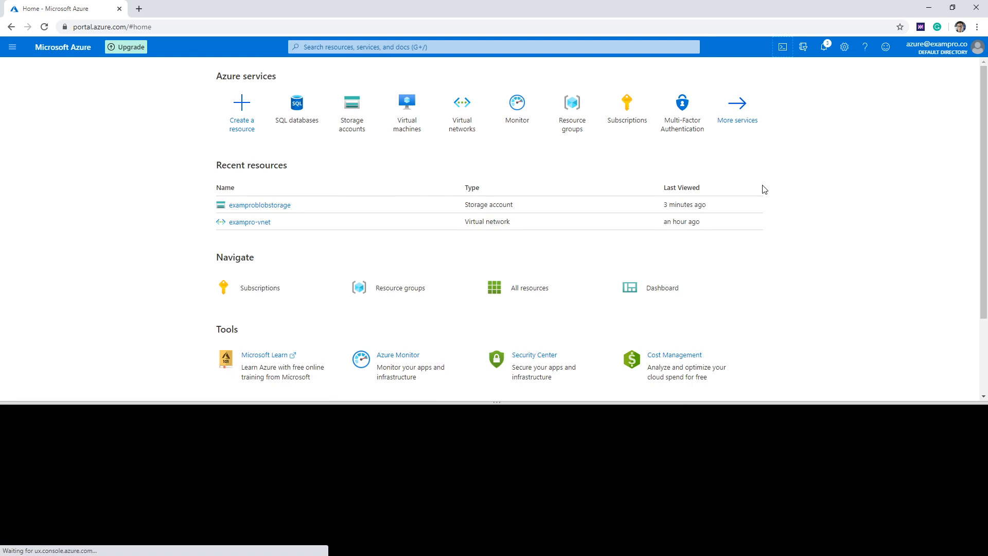
{"action": "left_click", "coordinate": [784, 48]}
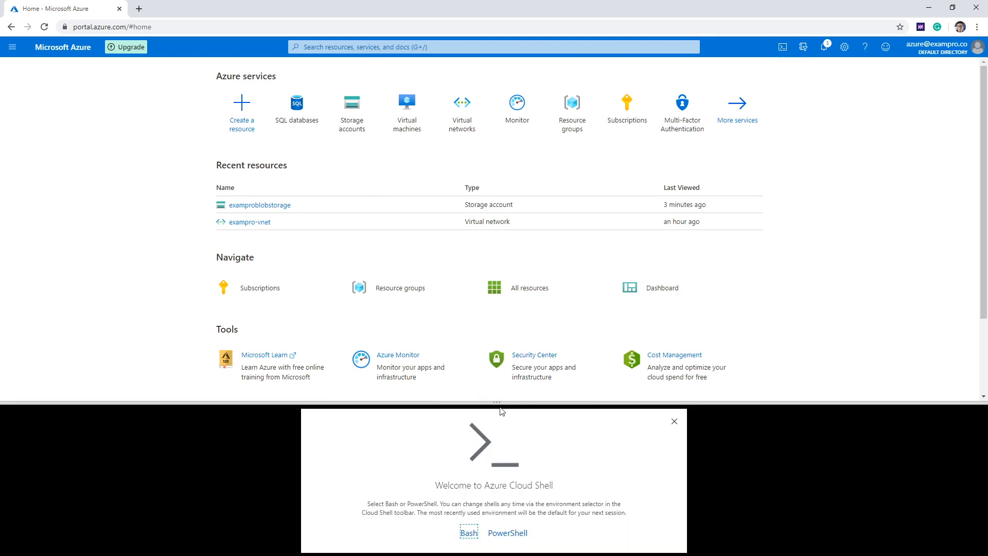
{"action": "left_click", "coordinate": [471, 533]}
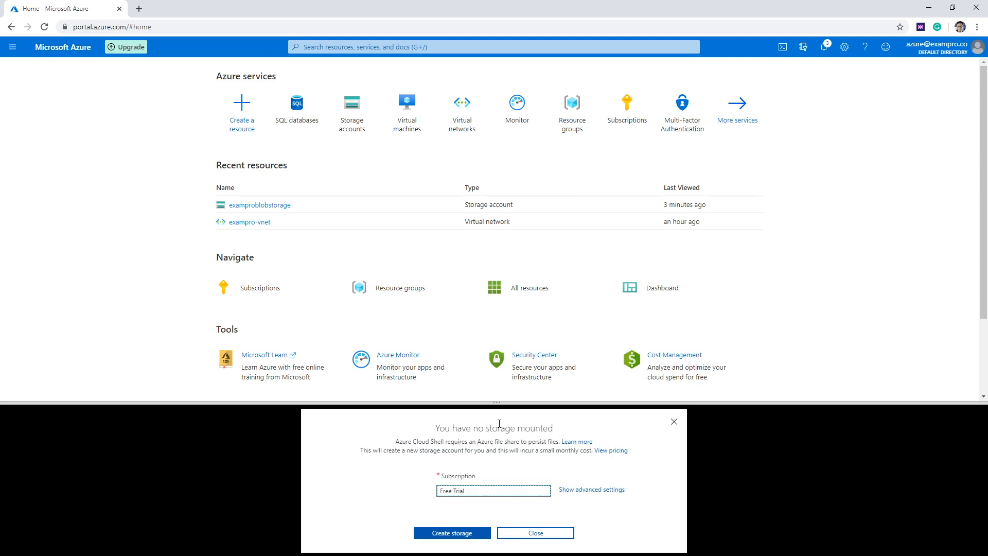
{"action": "left_click", "coordinate": [453, 547]}
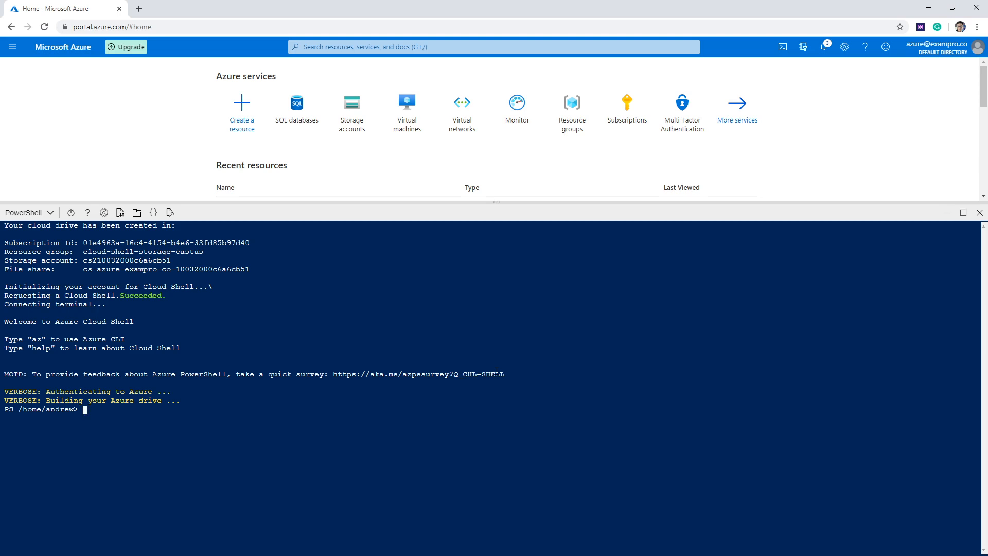
Begin entering the 'az account list' command at the PowerShell prompt
{"action": "type", "text": "a"}
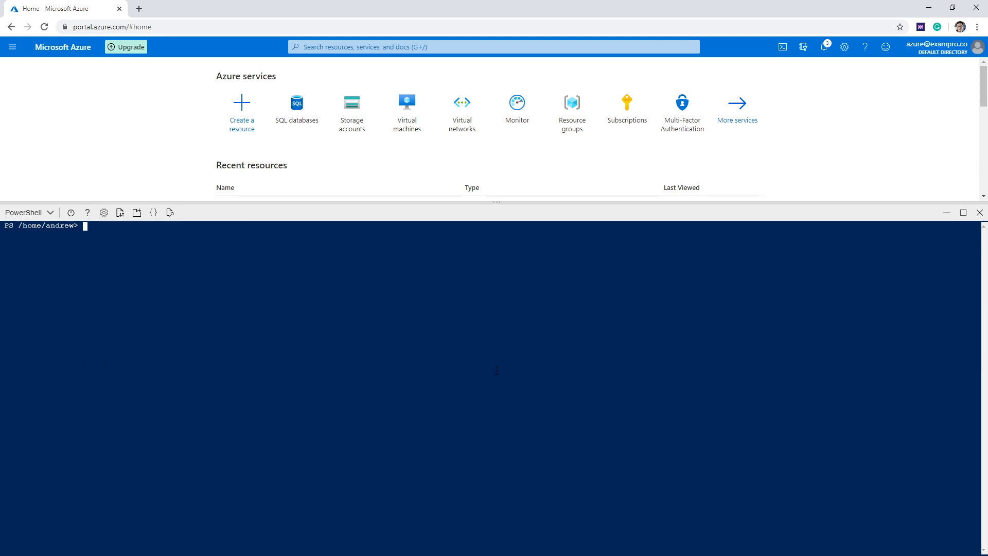
{"action": "type", "text": "az accou"}
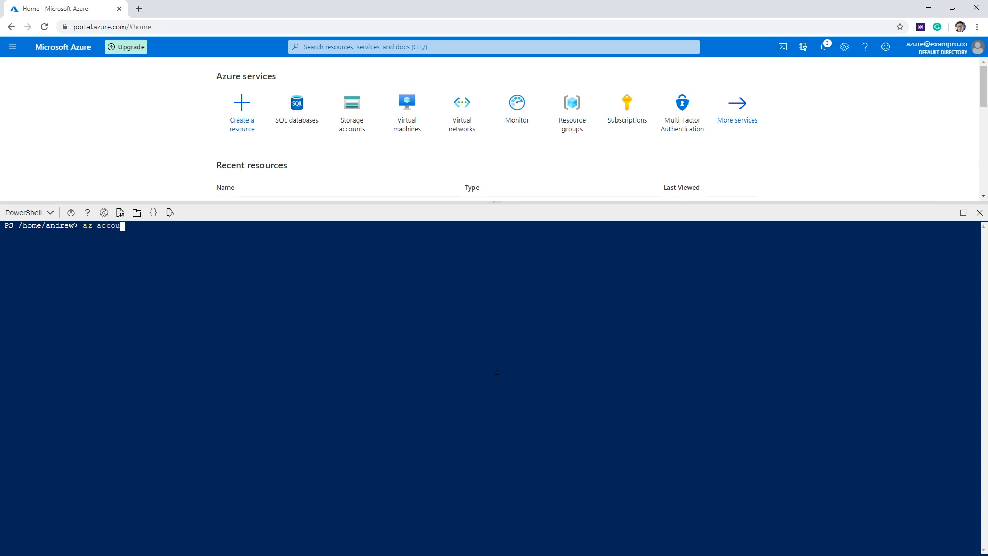